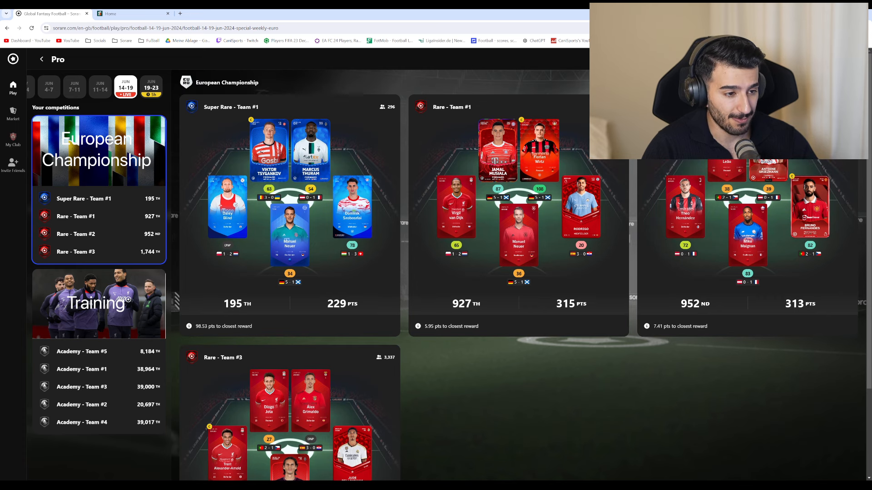
Scroll the Rare – Team #1 lineup detail to see its 927th place, 315 points and match results.
scroll(down, 3)
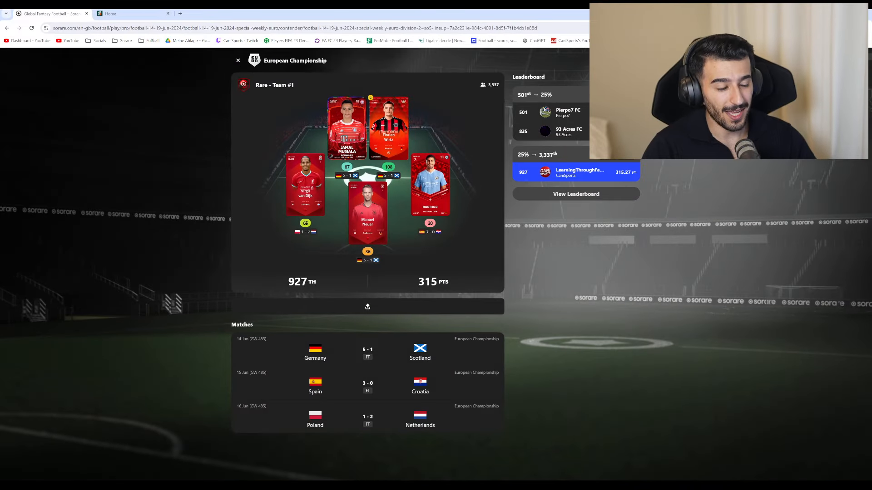
Close the Rare – Team #1 detail to get back to the European Championship lineups overview.
click(238, 60)
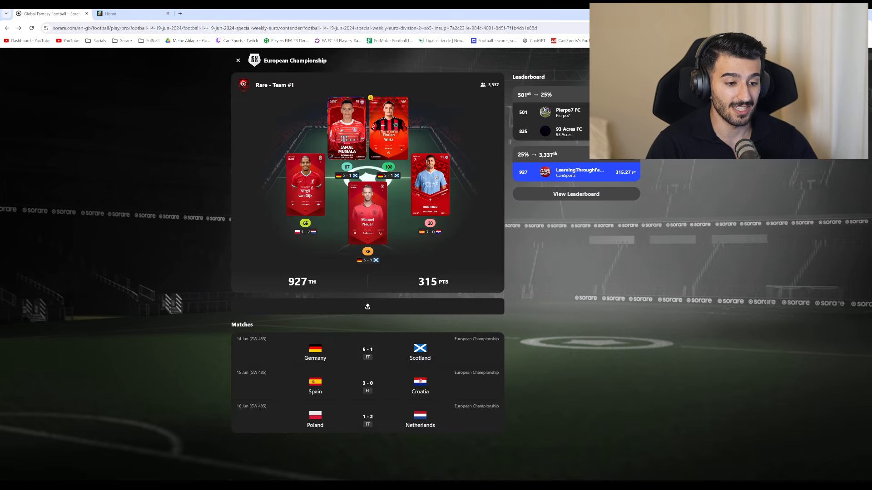
click(238, 60)
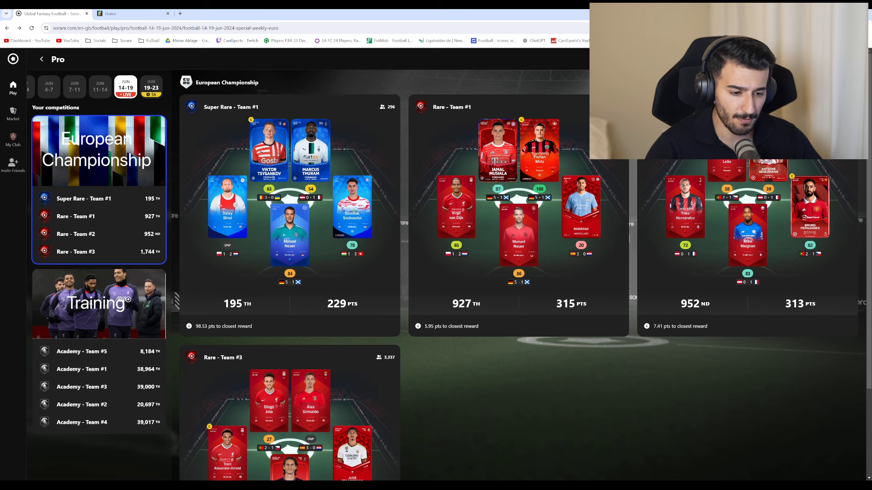
Switch to the SorareData lineup builder tab showing the All-Star Rare draft.
scroll(down, 3)
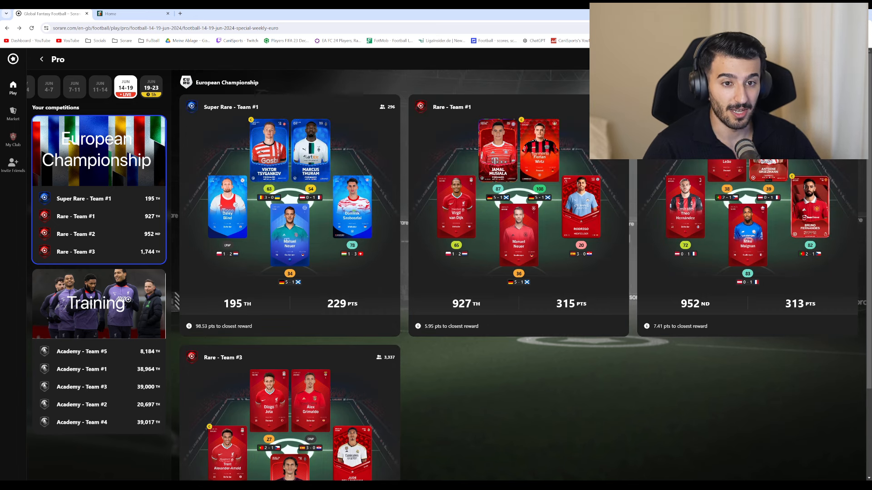
click(132, 13)
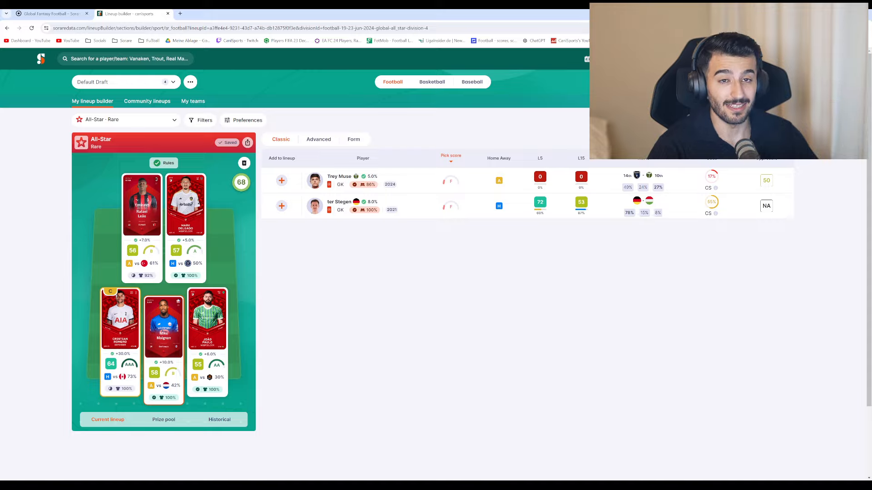
Review the saved teams in My teams and the All-Star Rare lineup's options menu.
click(193, 101)
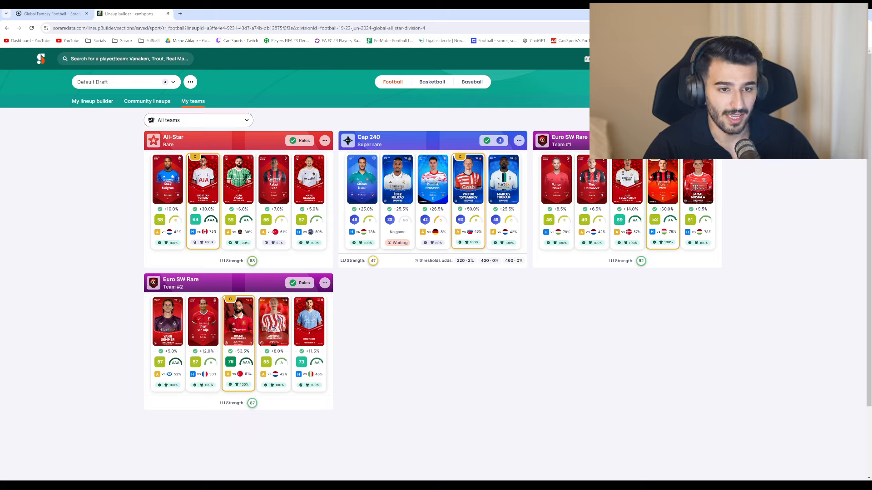
click(324, 140)
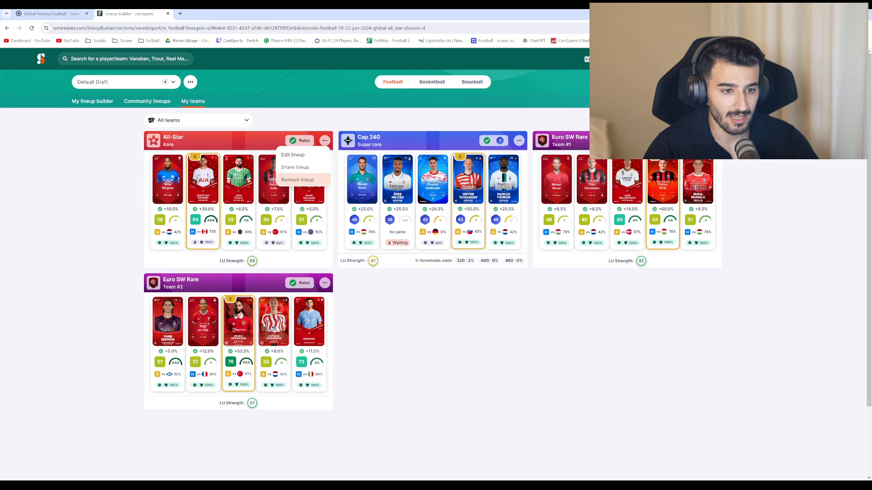
click(292, 155)
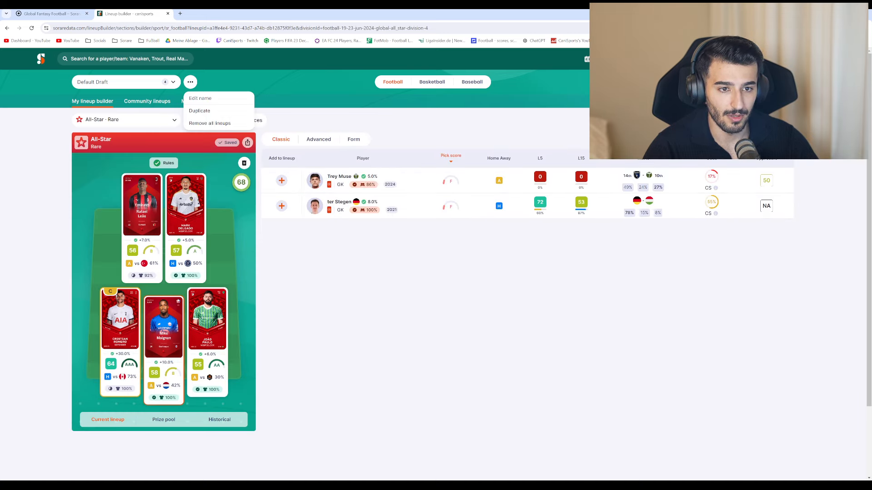
click(191, 82)
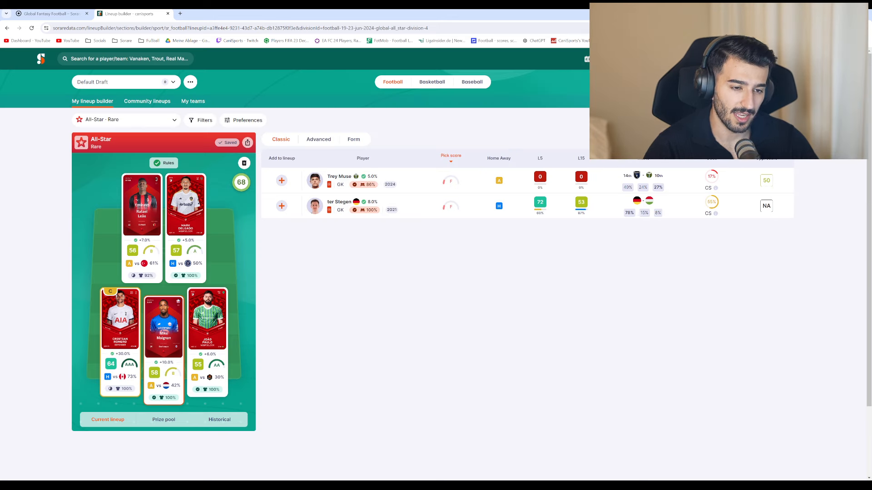
Pick another saved lineup from the dropdown, bringing up the discard-changes prompt.
click(126, 120)
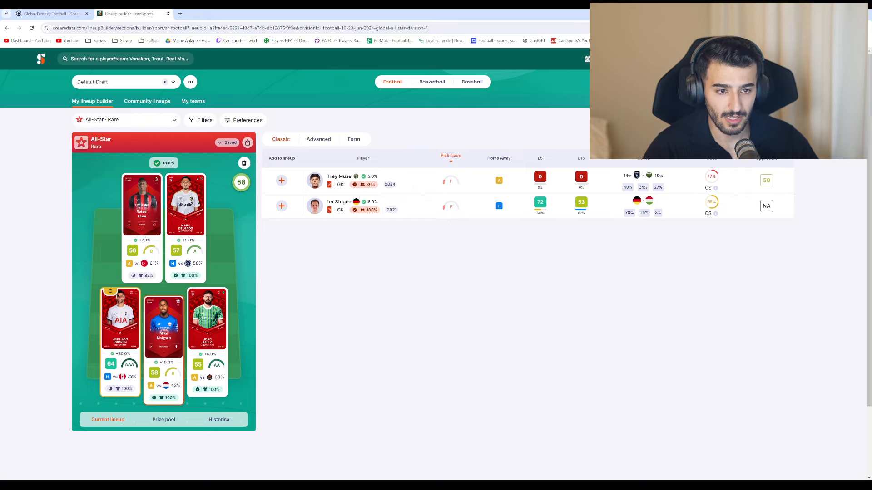
click(127, 119)
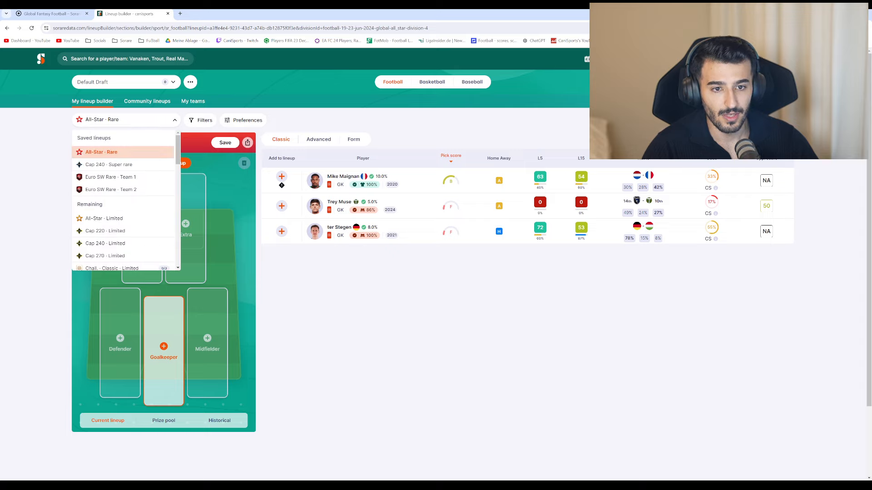
click(190, 81)
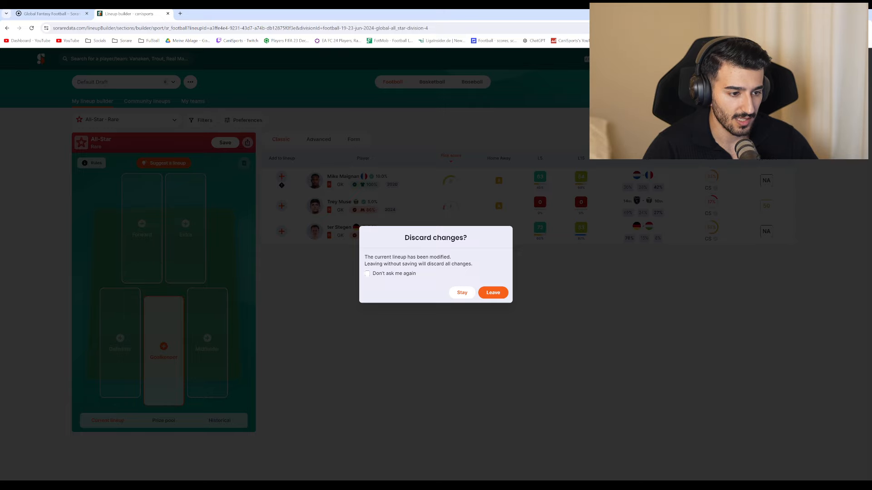
Leave without saving, opening the empty Euro SW Rare lineup.
click(493, 292)
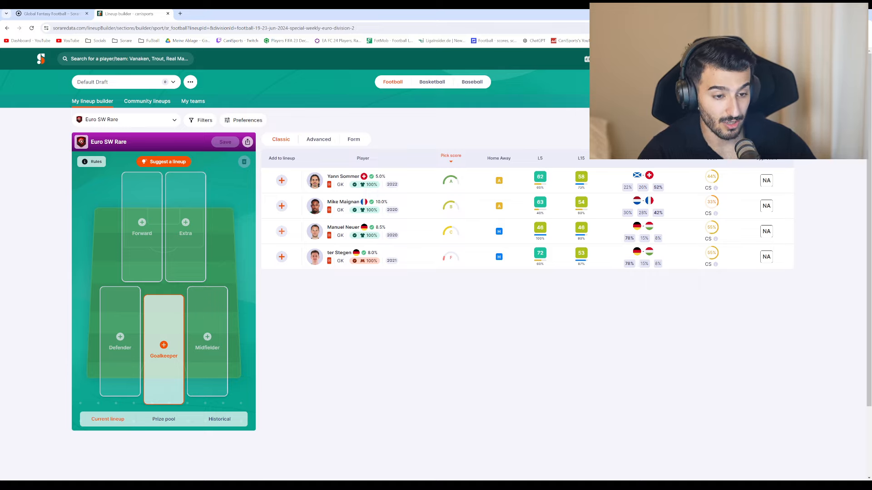
Add Manuel Neuer as goalkeeper in the Euro SW Rare lineup.
click(282, 231)
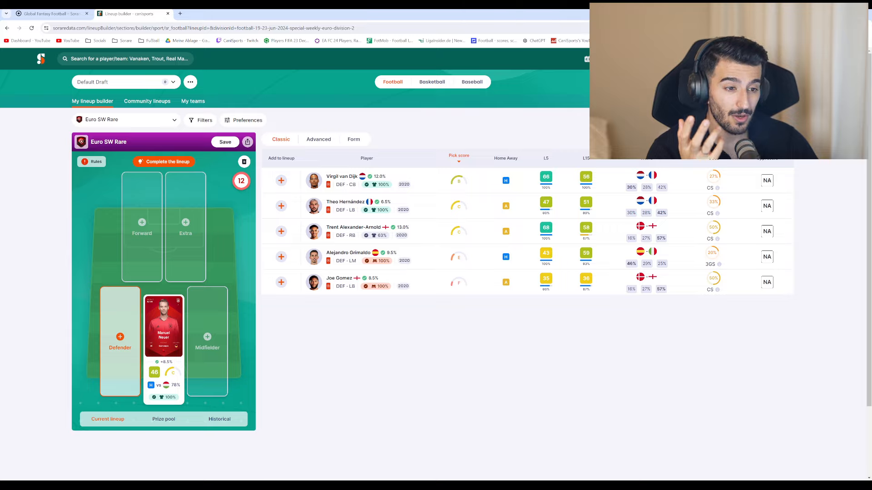
mouse_move(366, 210)
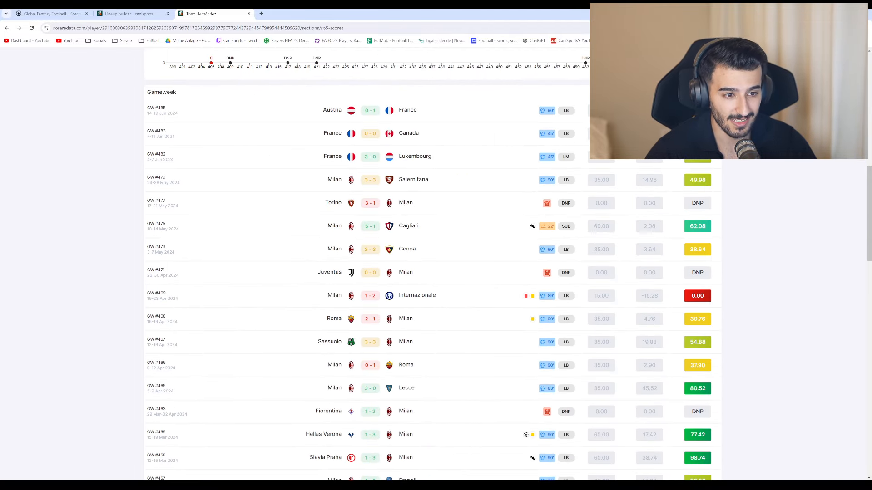
Scroll through Theo Hernández's SO5 scores, then return to the lineup builder tab.
scroll(down, 3)
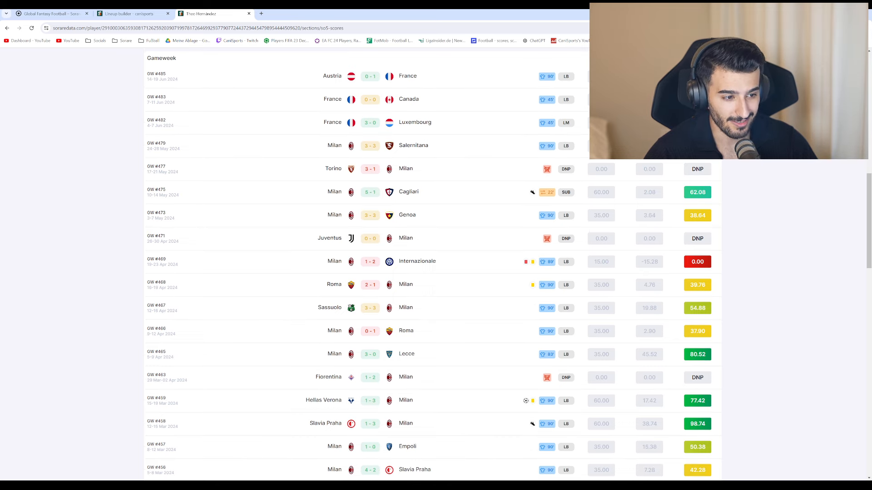
scroll(down, 3)
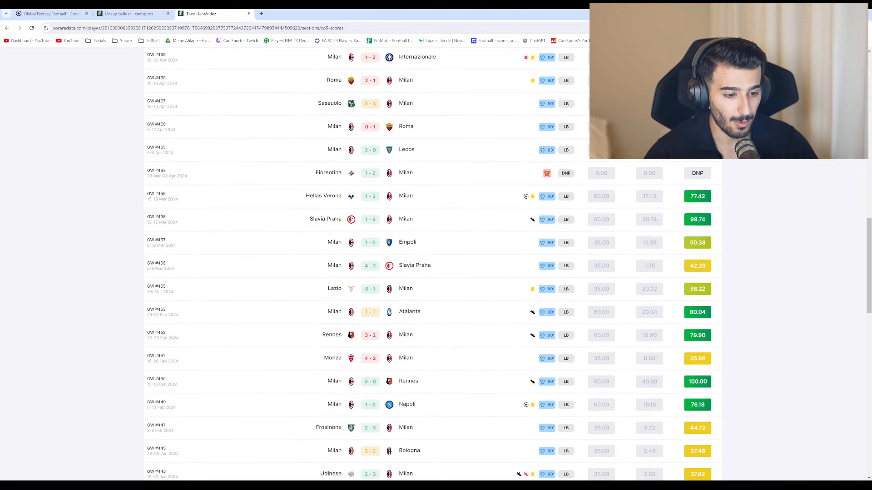
scroll(down, 3)
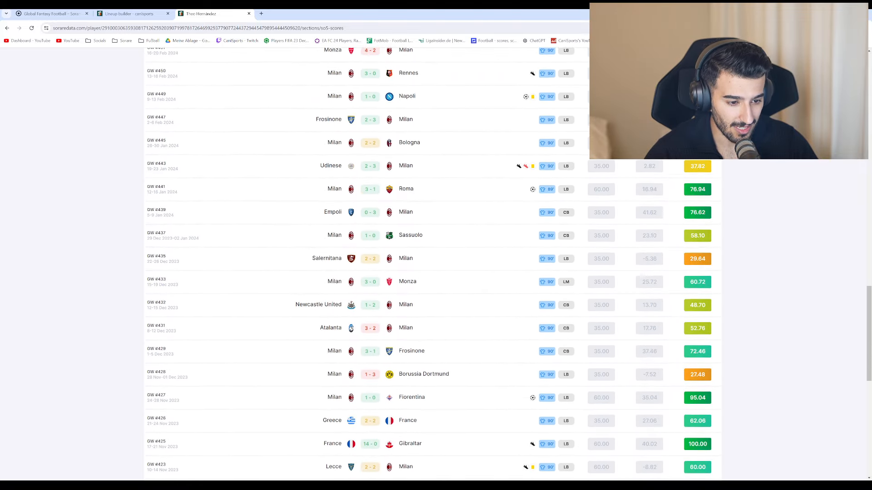
scroll(down, 3)
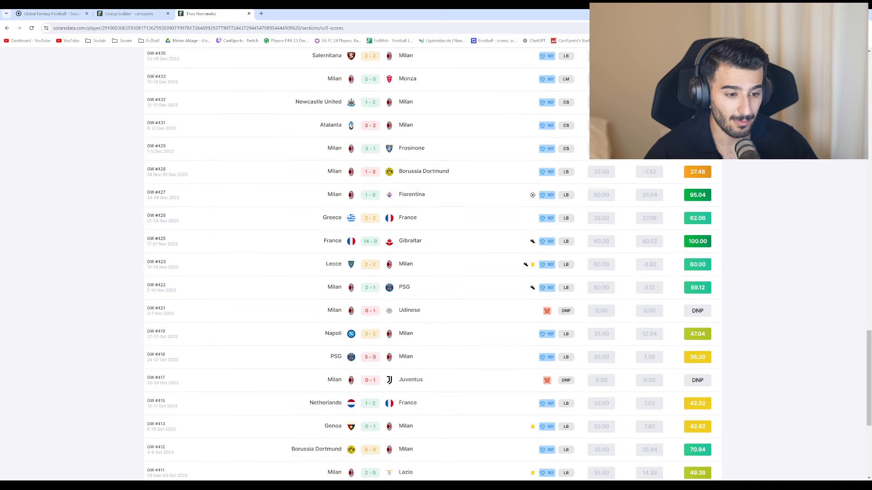
scroll(down, 3)
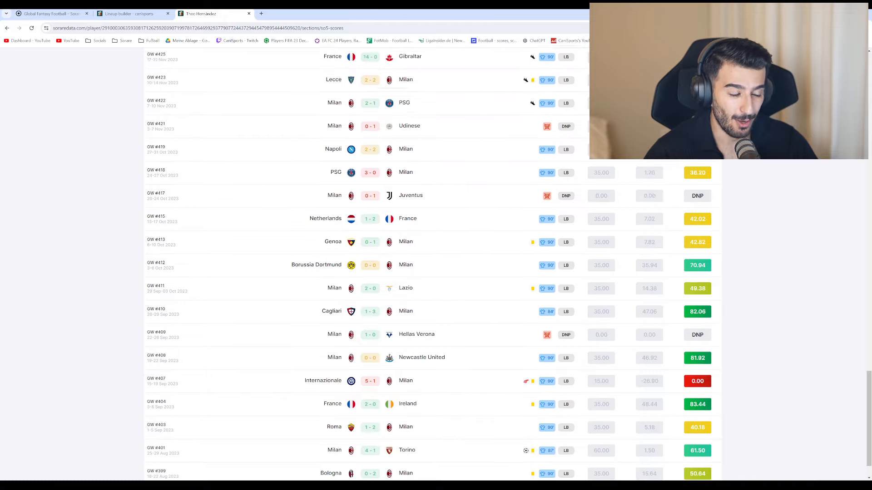
scroll(up, 3)
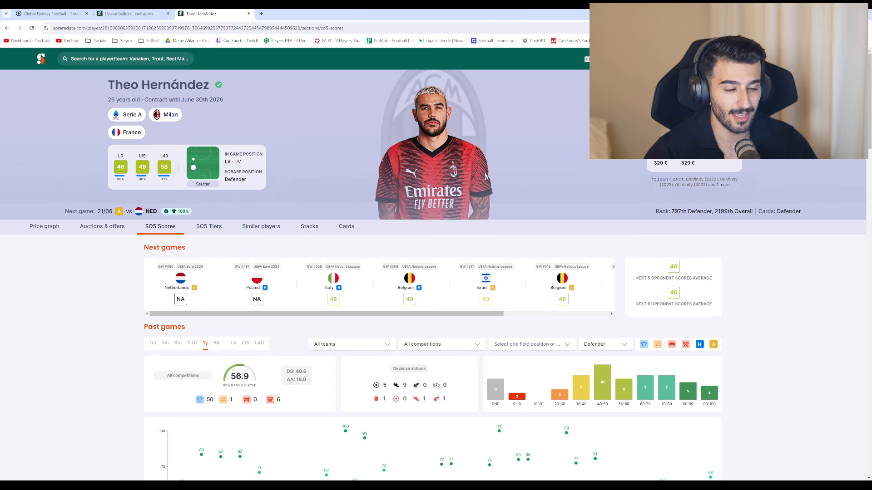
click(130, 13)
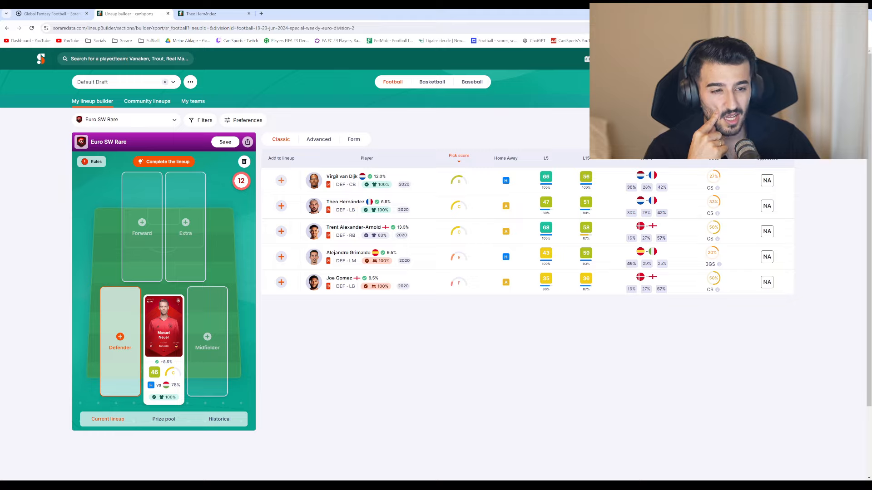
Add Virgil van Dijk as the defender beside Neuer.
click(281, 180)
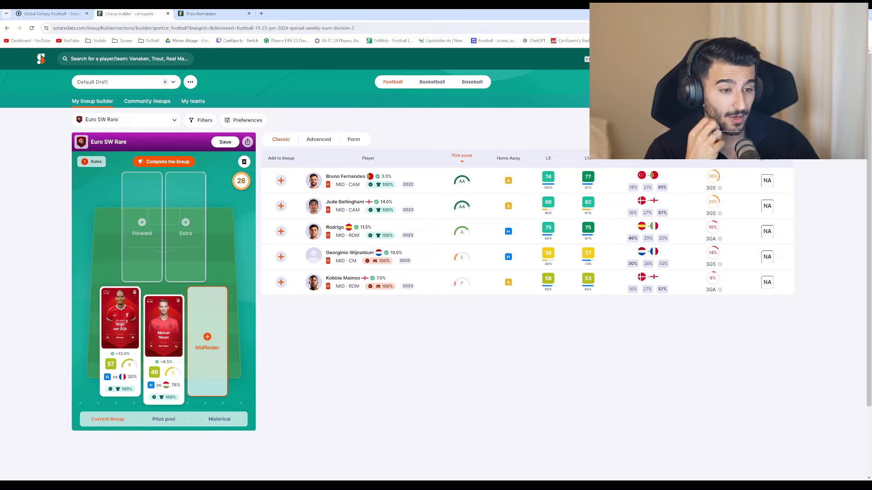
mouse_move(653, 176)
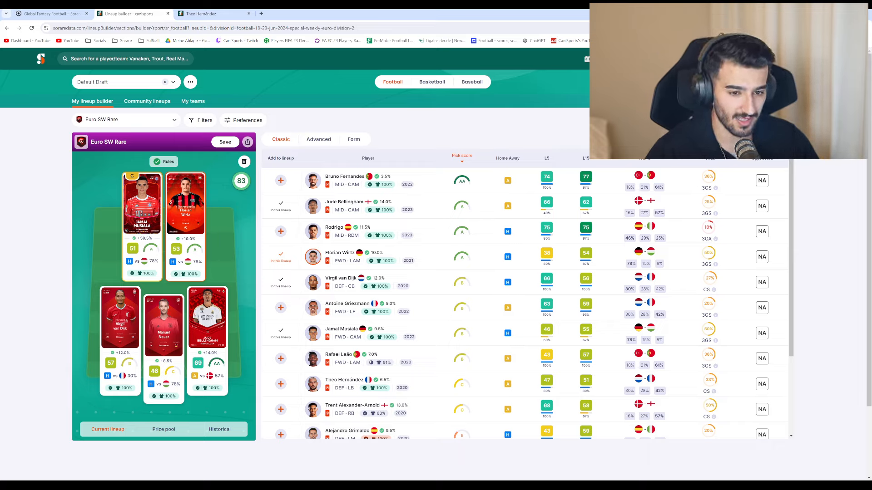
Save the Euro SW Rare five: Neuer, Van Dijk, Bellingham, Wirtz and captain Musiala.
click(226, 142)
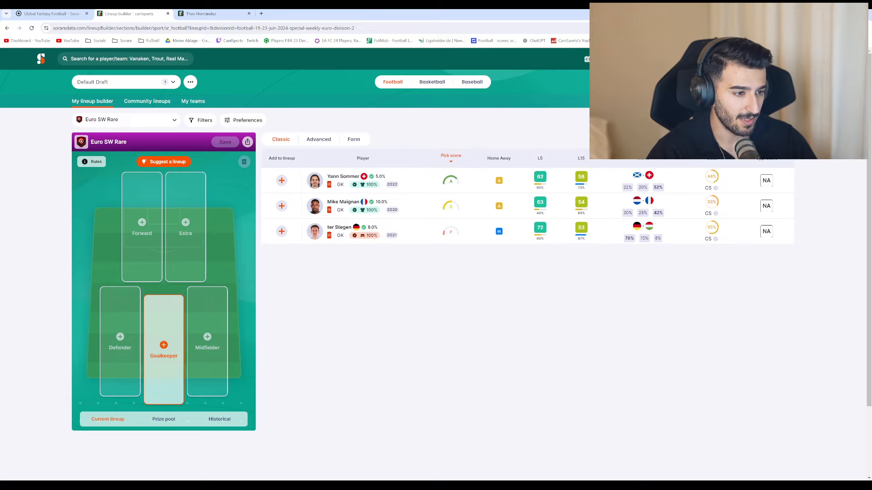
Add Maignan, Theo Hernández, Rodrigo and Griezmann to a second Euro SW Rare lineup.
click(281, 180)
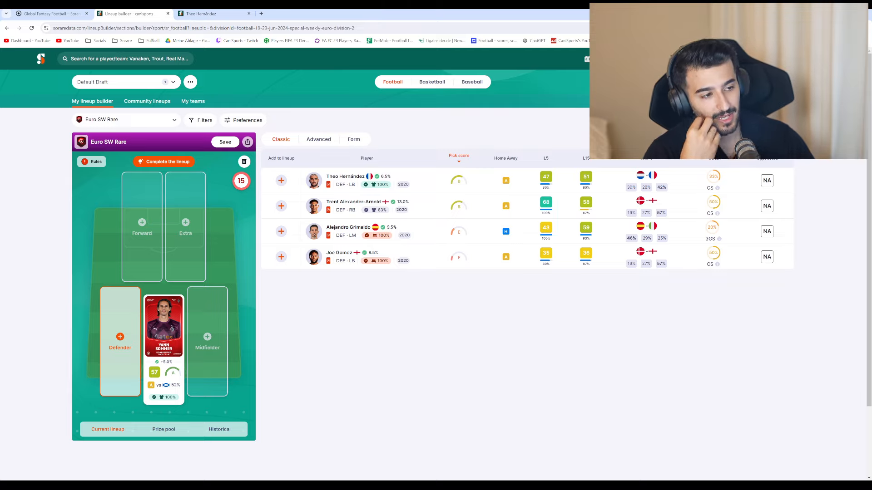
click(163, 344)
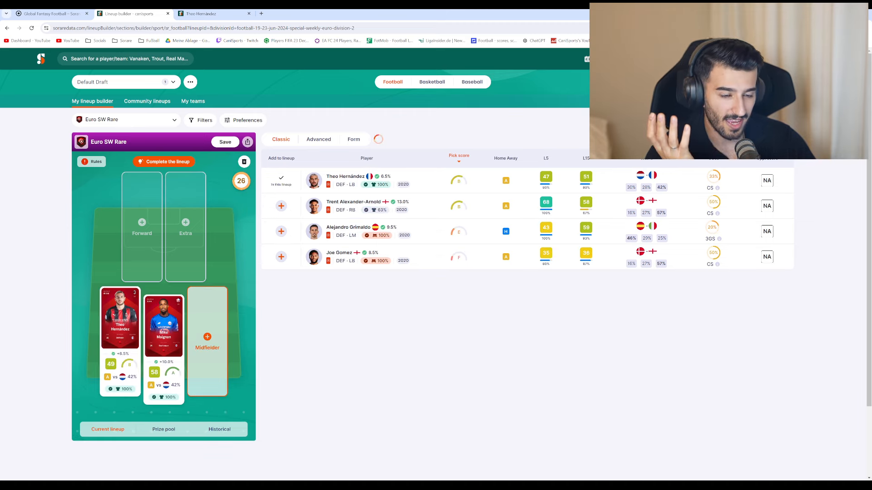
click(208, 339)
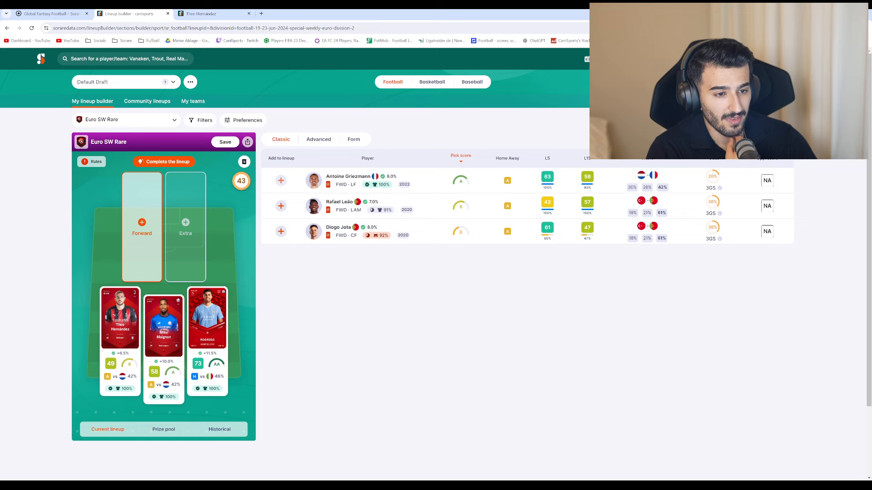
click(280, 180)
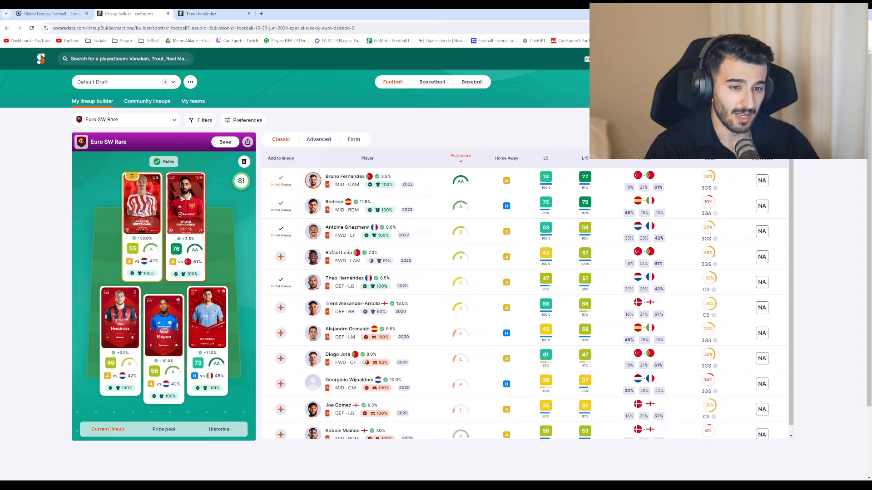
Save the Griezmann-captained five as Euro SW Rare – Team 2.
click(225, 142)
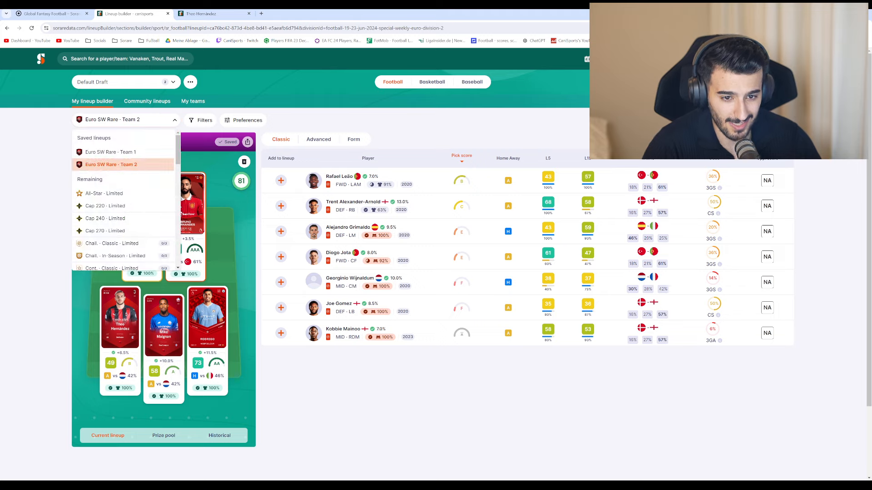
Switch to All-Star Rare, add João Paulo and Mark Delgado, and save the five.
scroll(down, 3)
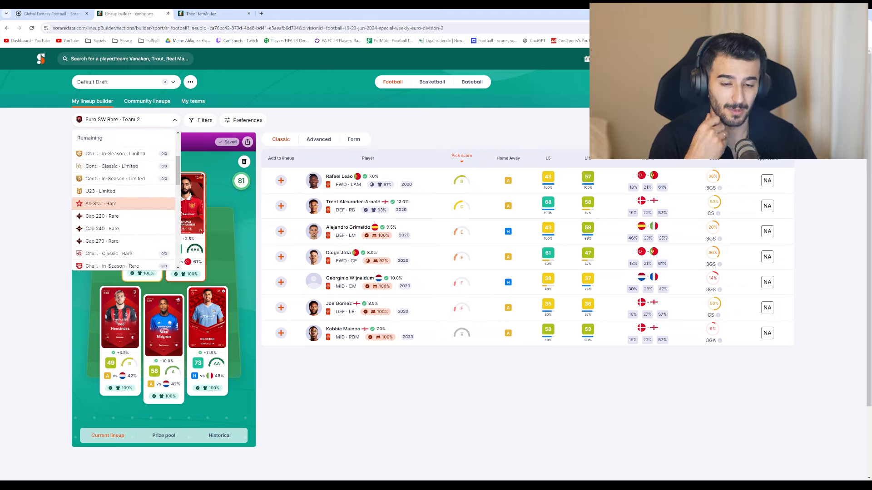
click(102, 203)
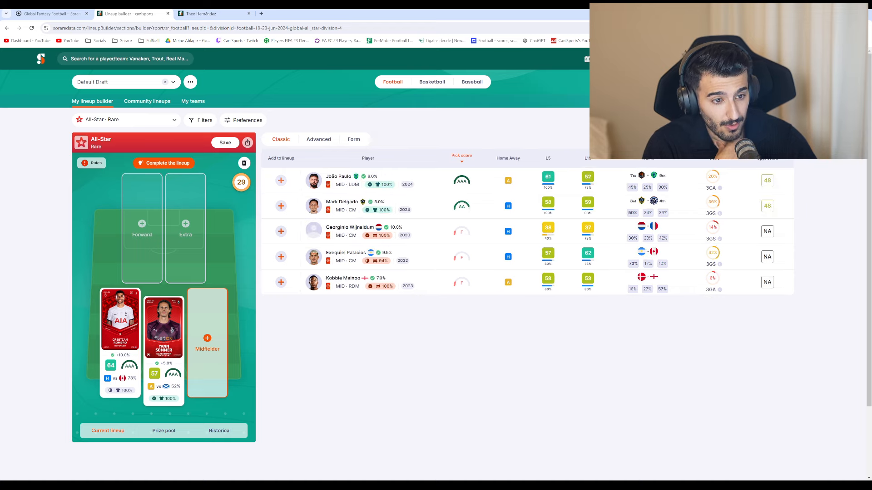
click(281, 180)
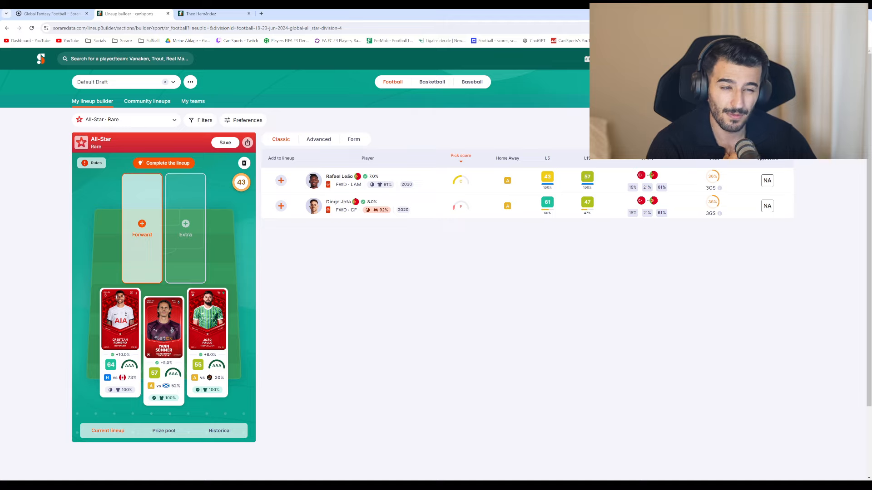
mouse_move(382, 210)
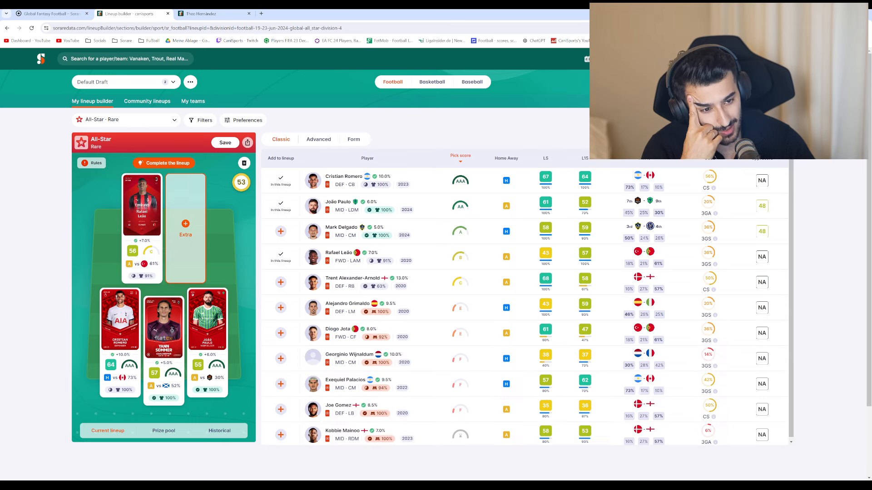
click(280, 230)
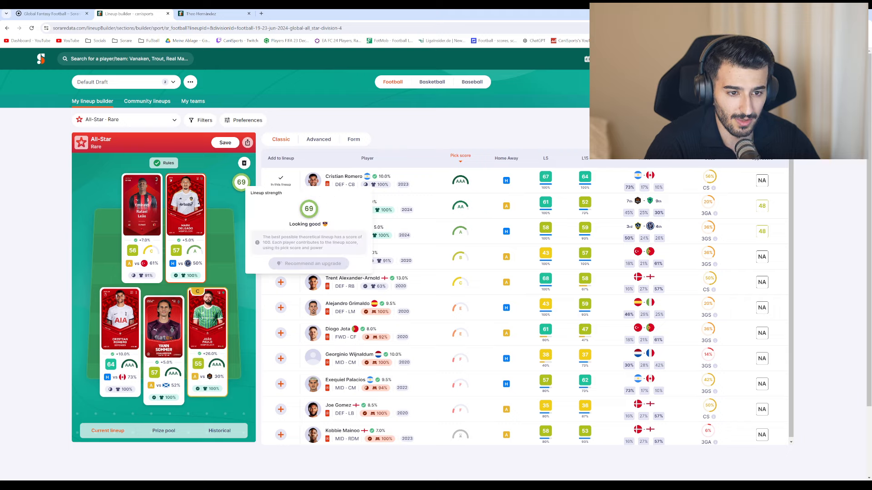
click(225, 142)
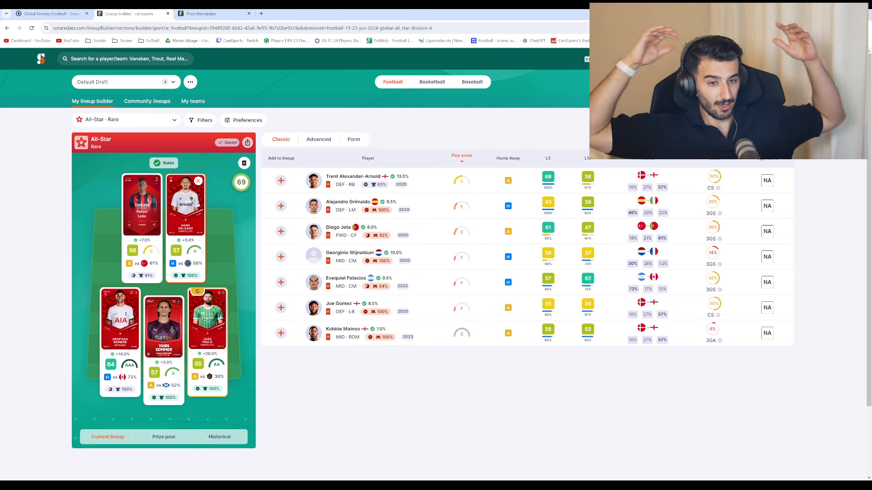
Switch to the Cap 240 Super Rare competition and add Manuel Neuer in goal.
click(125, 119)
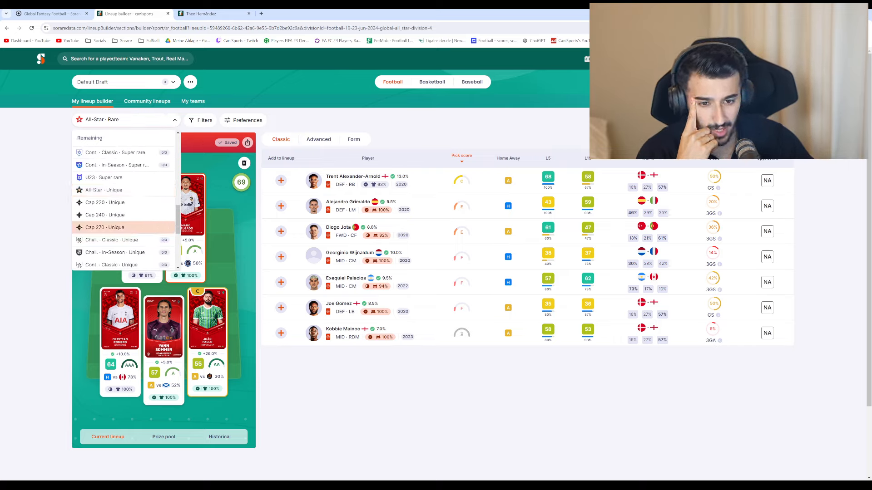
click(105, 215)
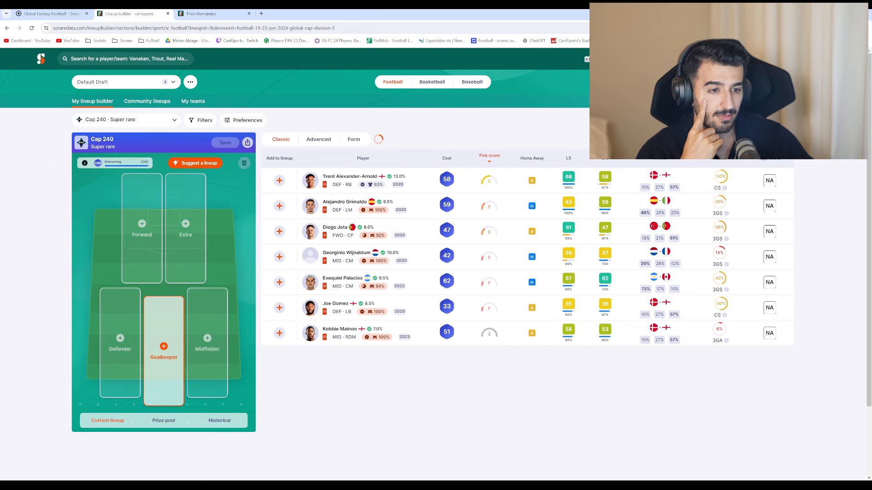
click(279, 180)
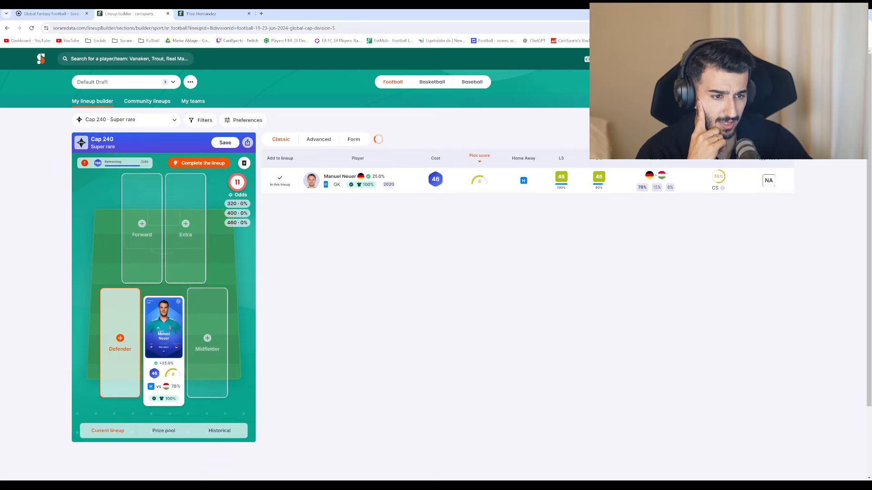
Hide no-game players in the filters and add Szoboszlai as midfielder.
click(200, 120)
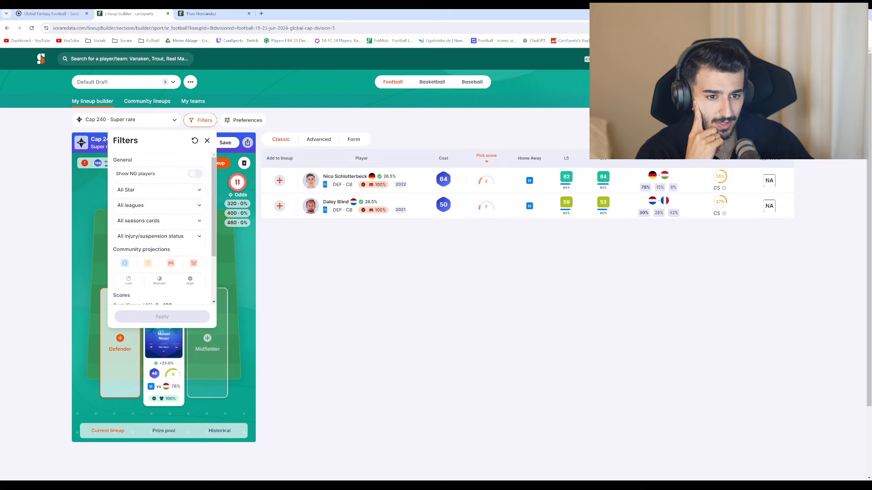
click(195, 174)
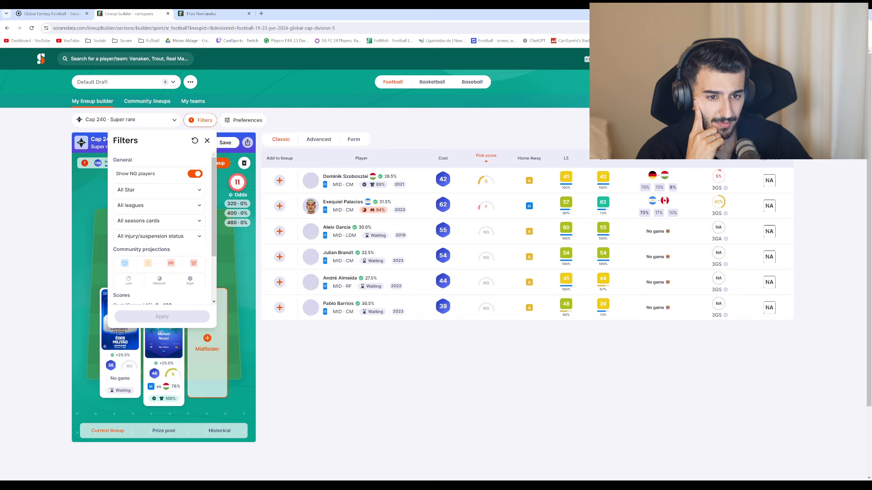
click(196, 173)
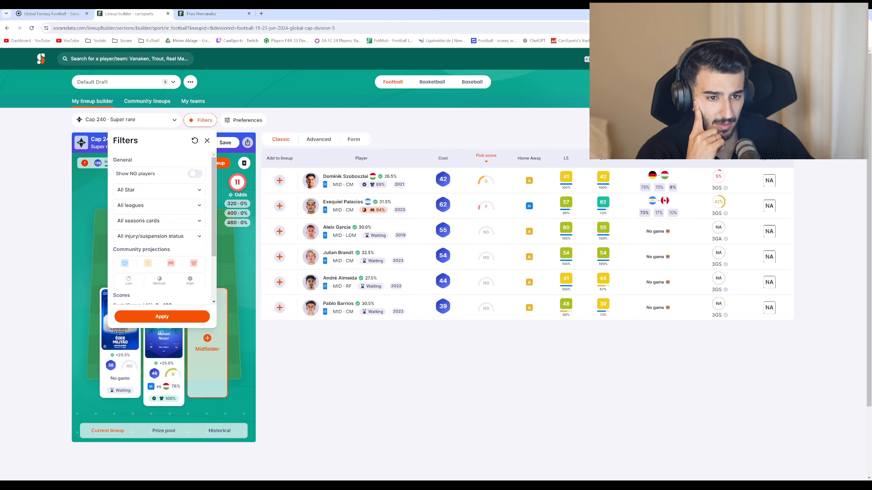
click(207, 140)
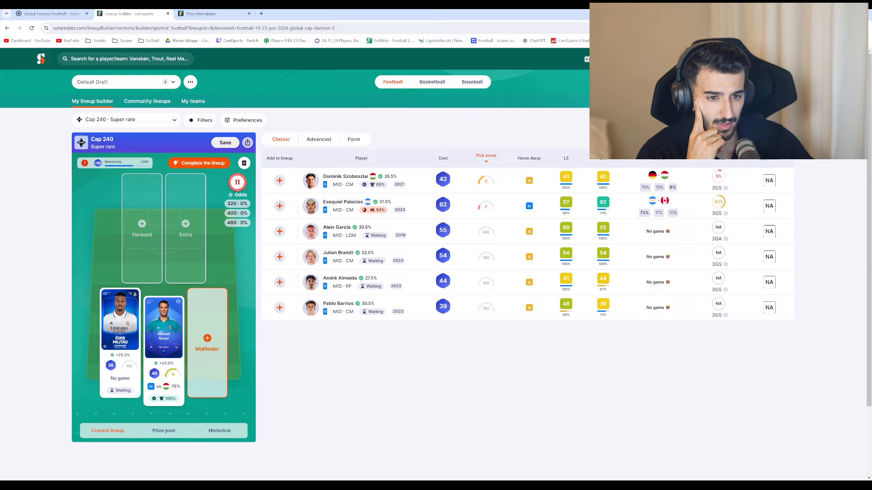
click(204, 120)
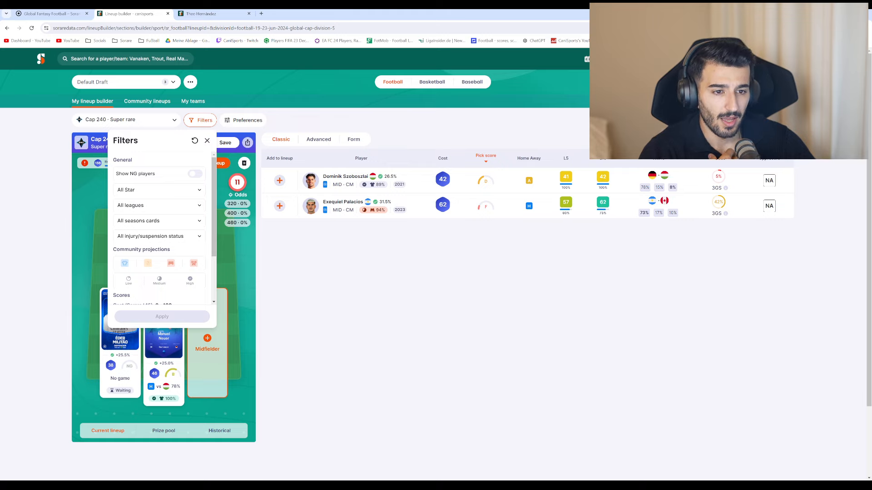
click(207, 140)
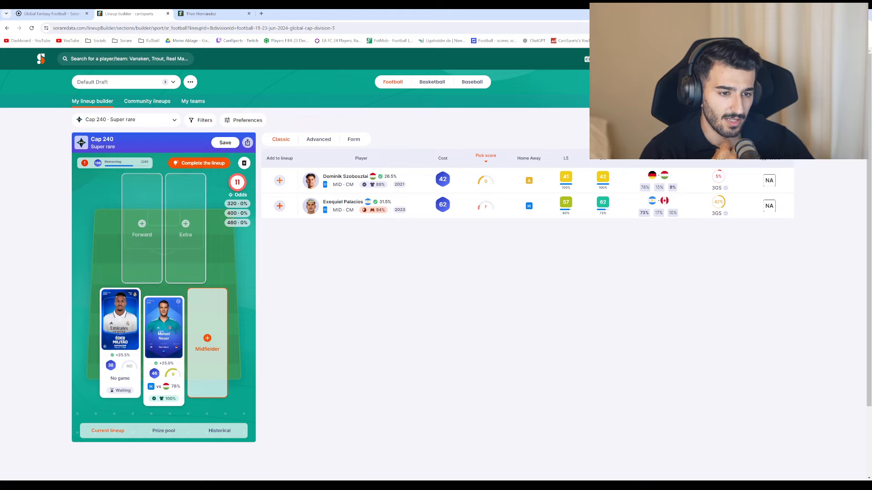
click(279, 180)
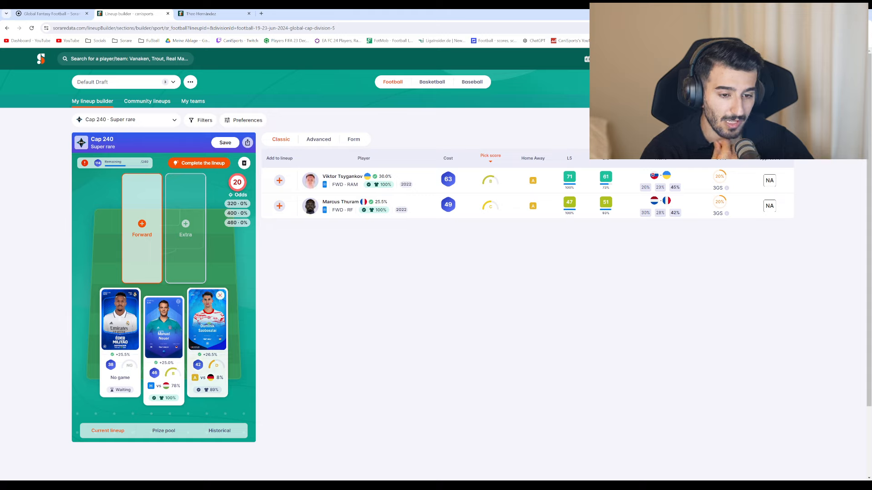
click(279, 181)
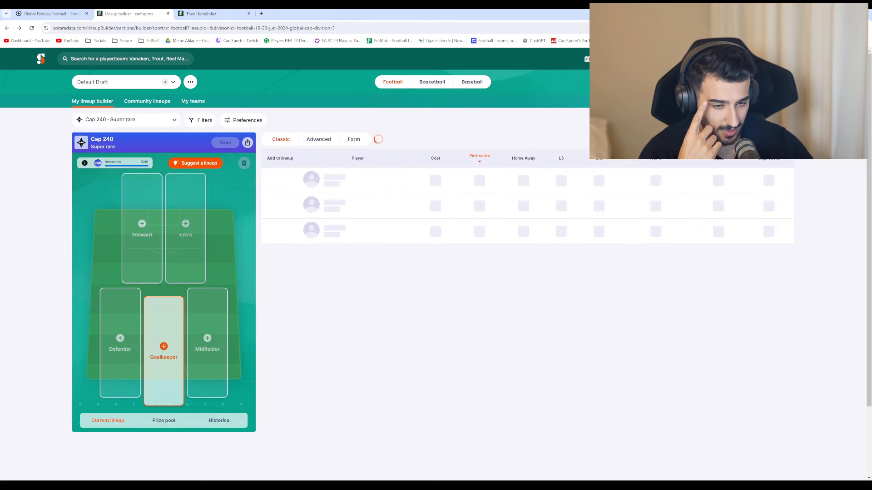
Toggle the NG players filter, then save the Tsygankov-captained Cap 240 Super Rare lineup.
click(204, 120)
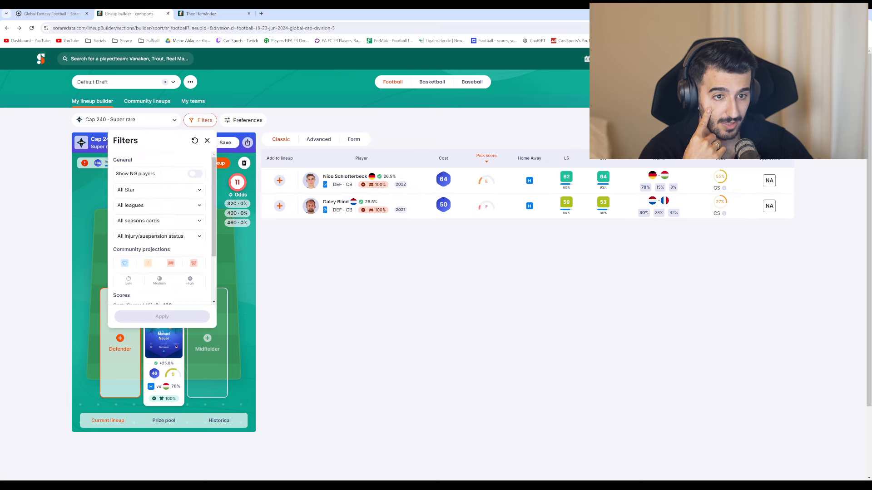
click(195, 174)
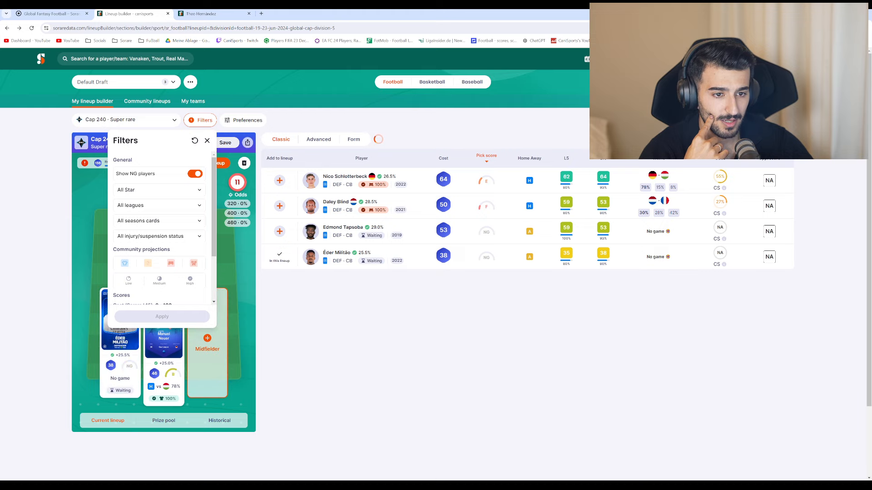
click(195, 173)
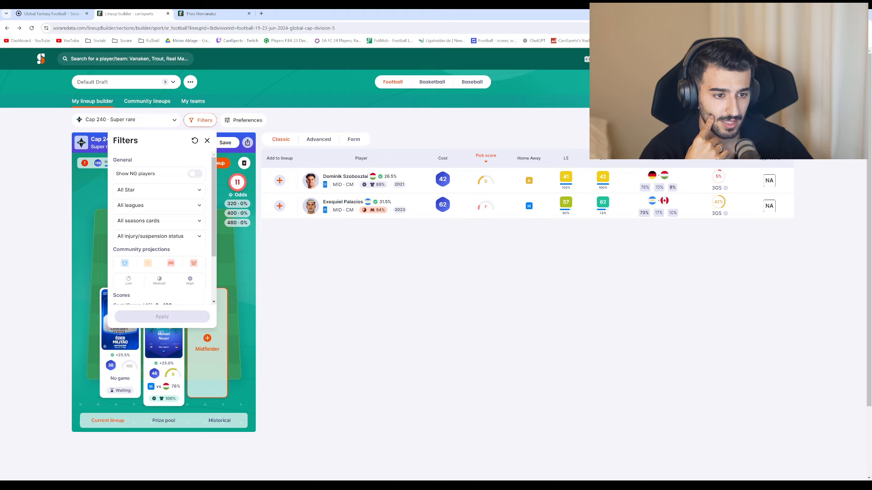
click(207, 141)
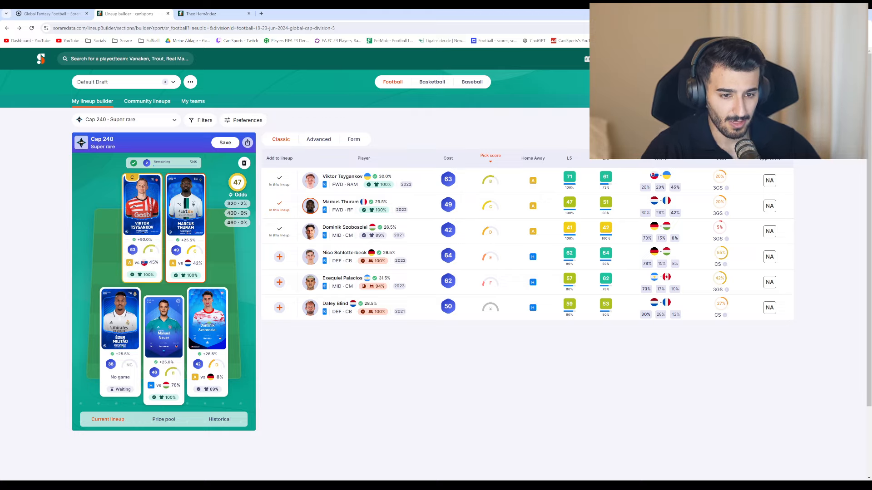
click(226, 142)
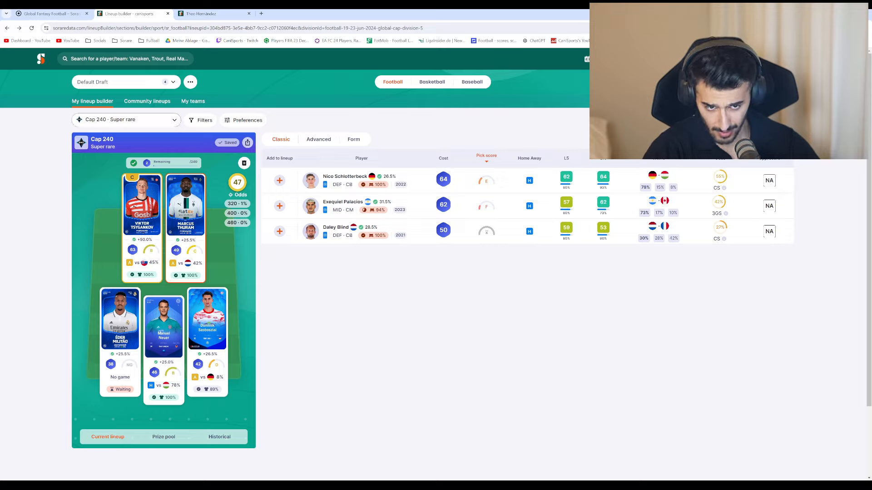
click(127, 119)
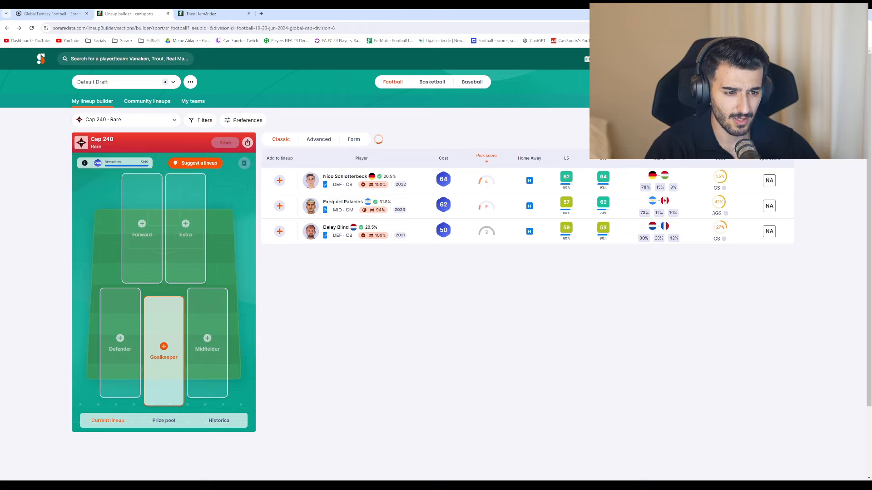
Add a goalkeeper, Alexander-Arnold and Grimaldo to the Cap 240 Rare lineup, then save.
click(164, 346)
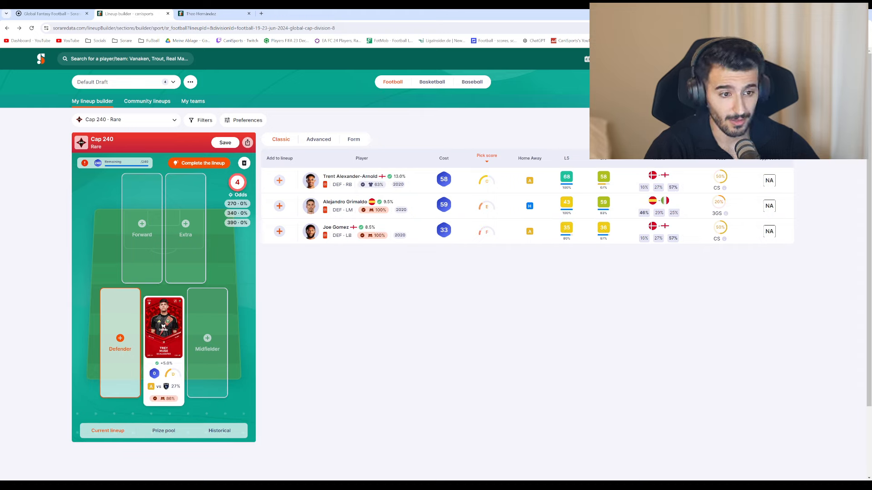
click(279, 180)
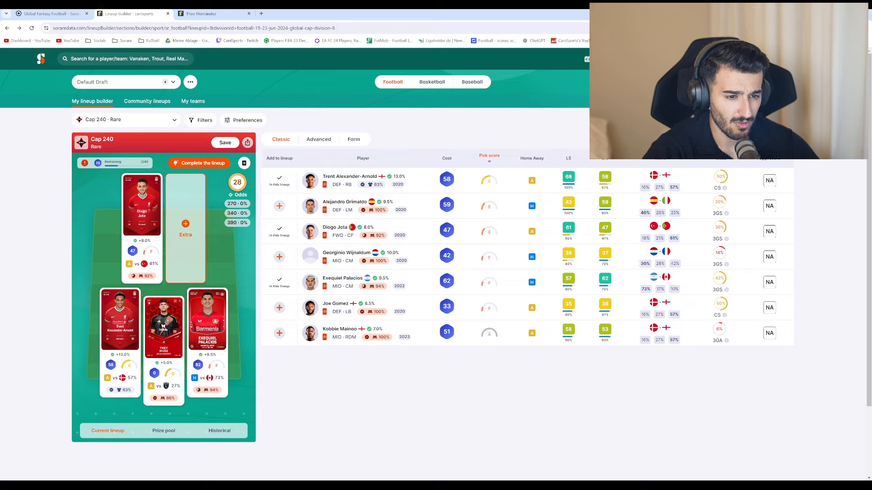
click(280, 206)
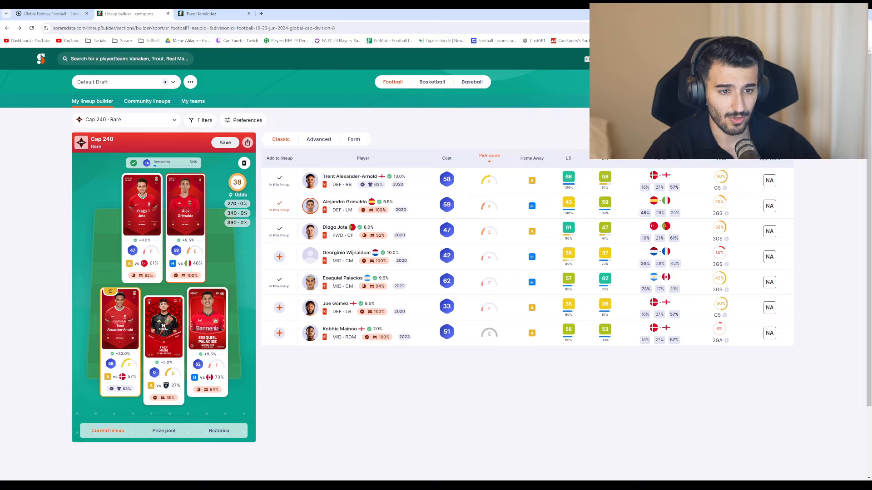
click(225, 142)
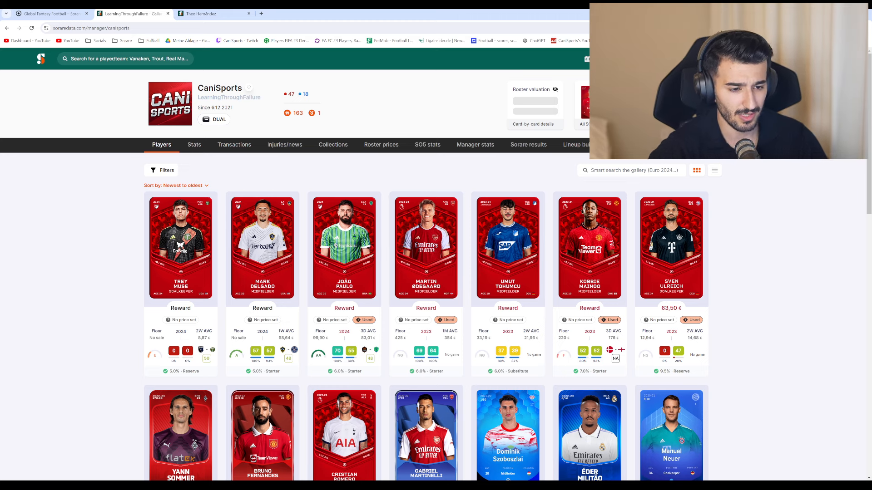
Browse the gallery's roster prices, then open Sorare's Jun 19–23 game week competitions.
click(381, 144)
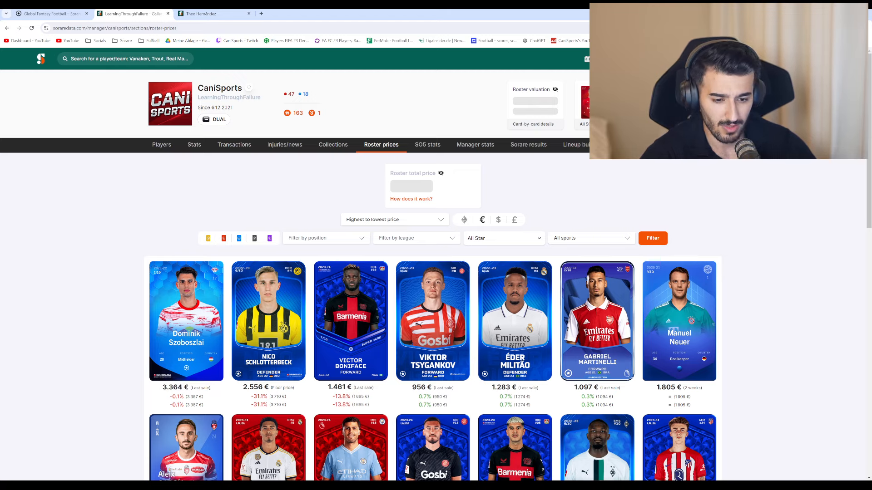
scroll(down, 3)
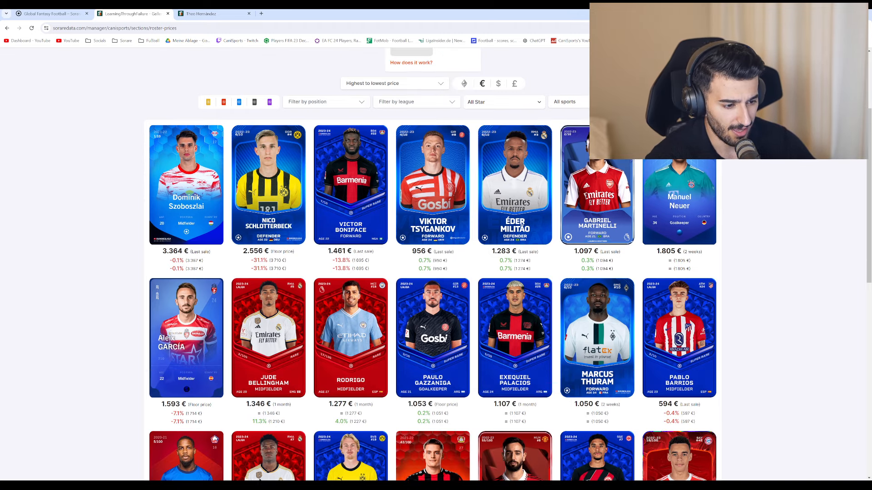
scroll(down, 3)
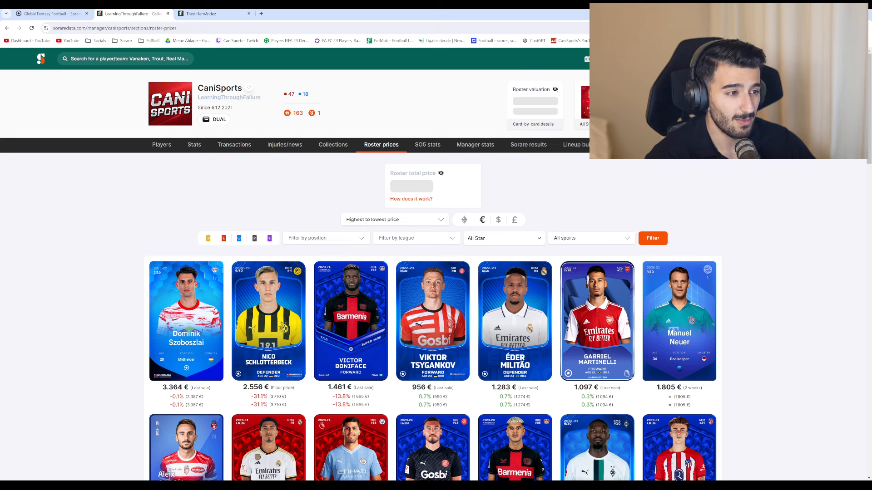
click(50, 13)
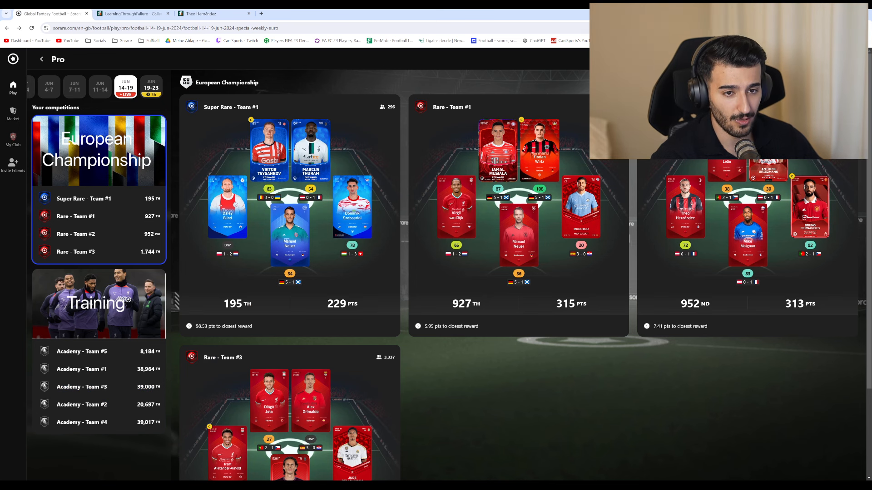
click(150, 87)
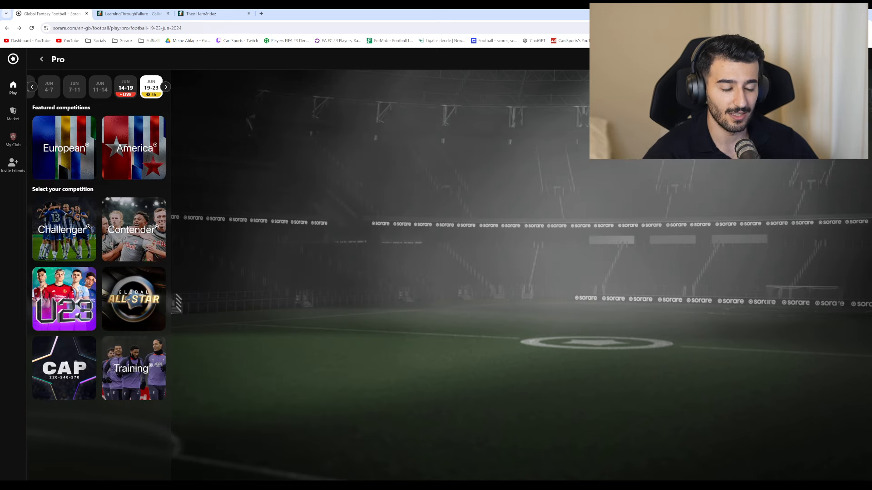